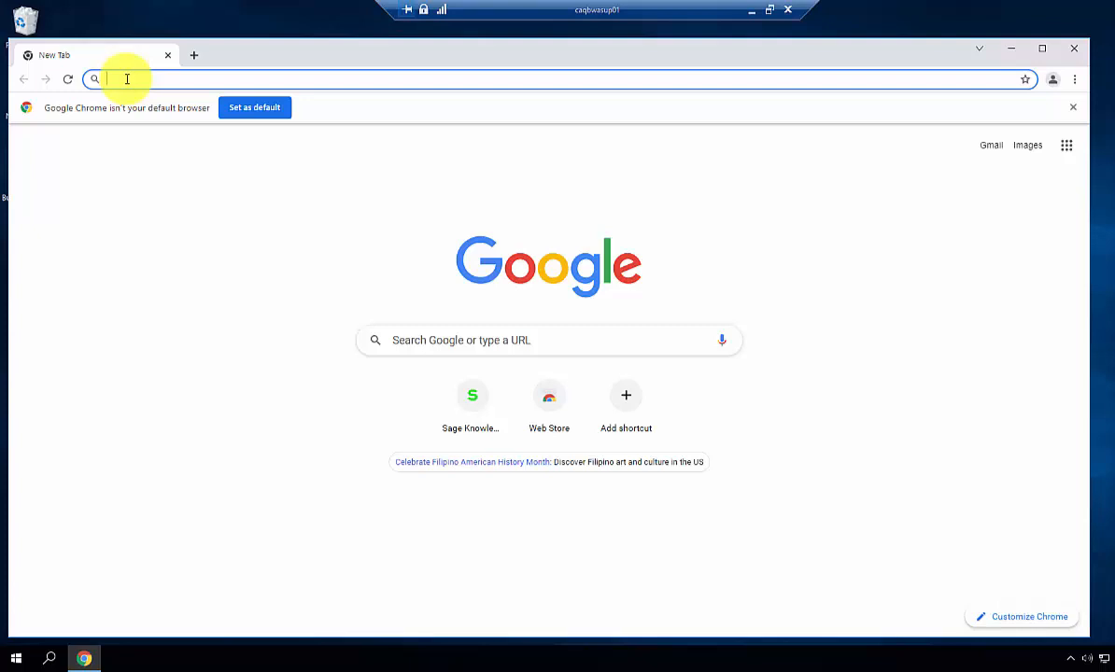
pyautogui.write('www.sagekb.com')
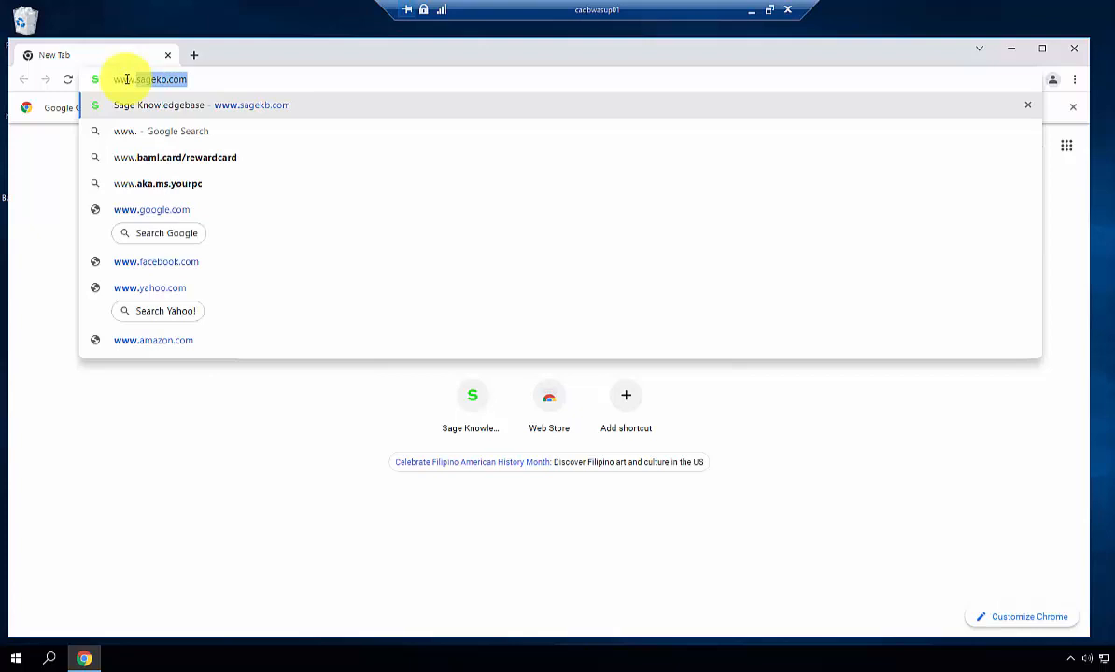
pyautogui.click(186, 104)
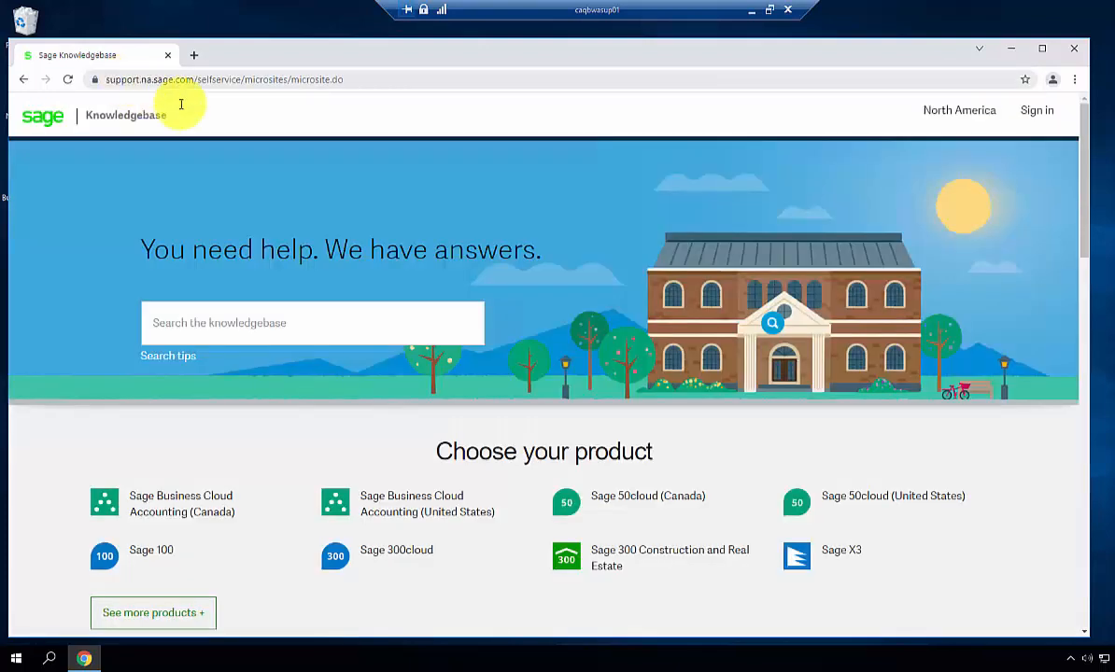
# Start signing in, dismiss the portal account sign-up popup, and enter the login credentials
pyautogui.click(1036, 110)
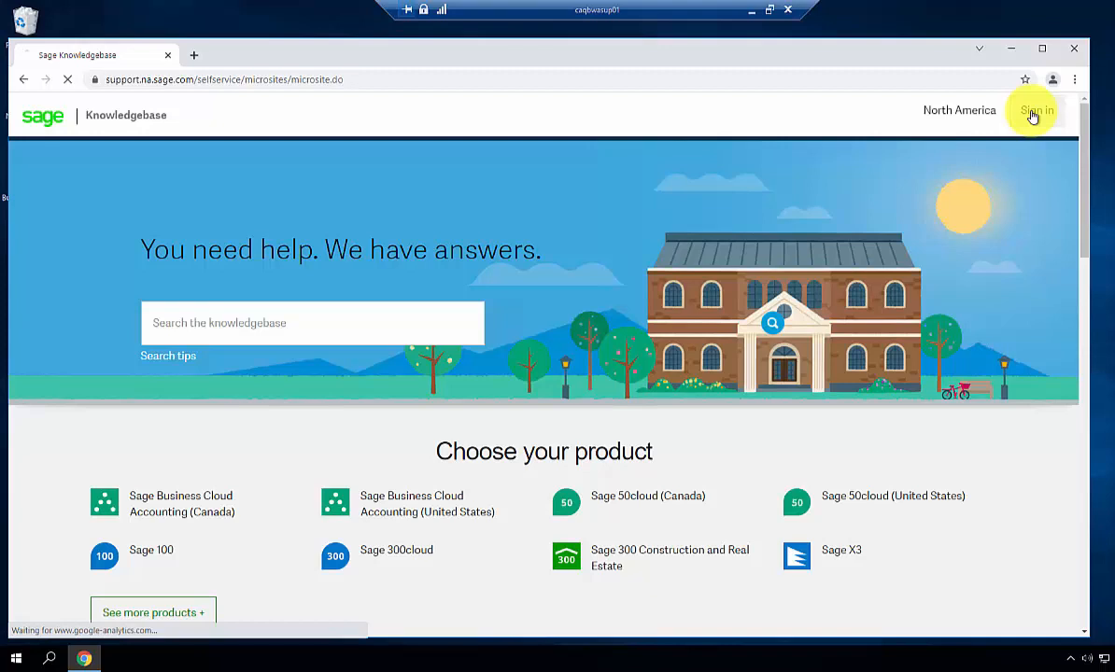
pyautogui.click(1033, 110)
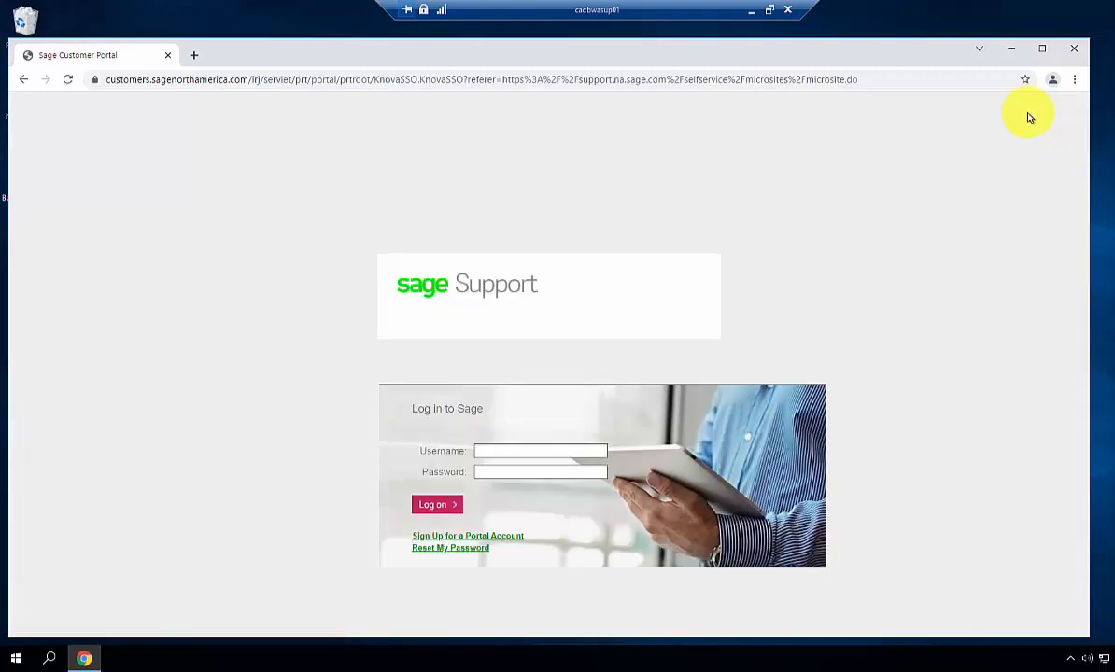
pyautogui.moveTo(524, 547)
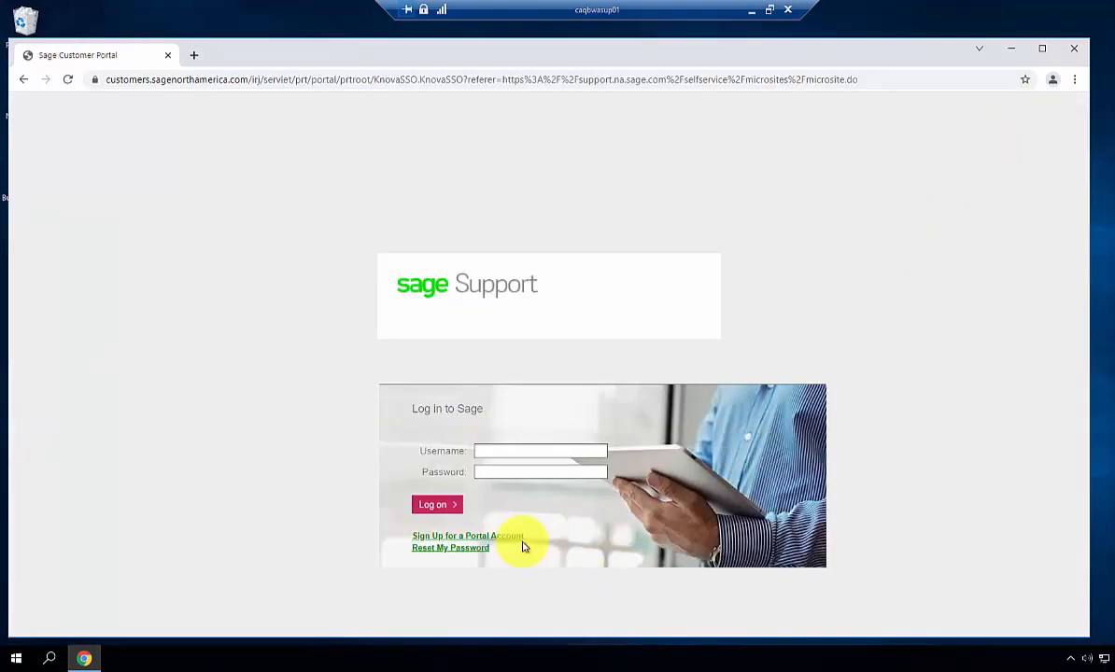
pyautogui.moveTo(511, 542)
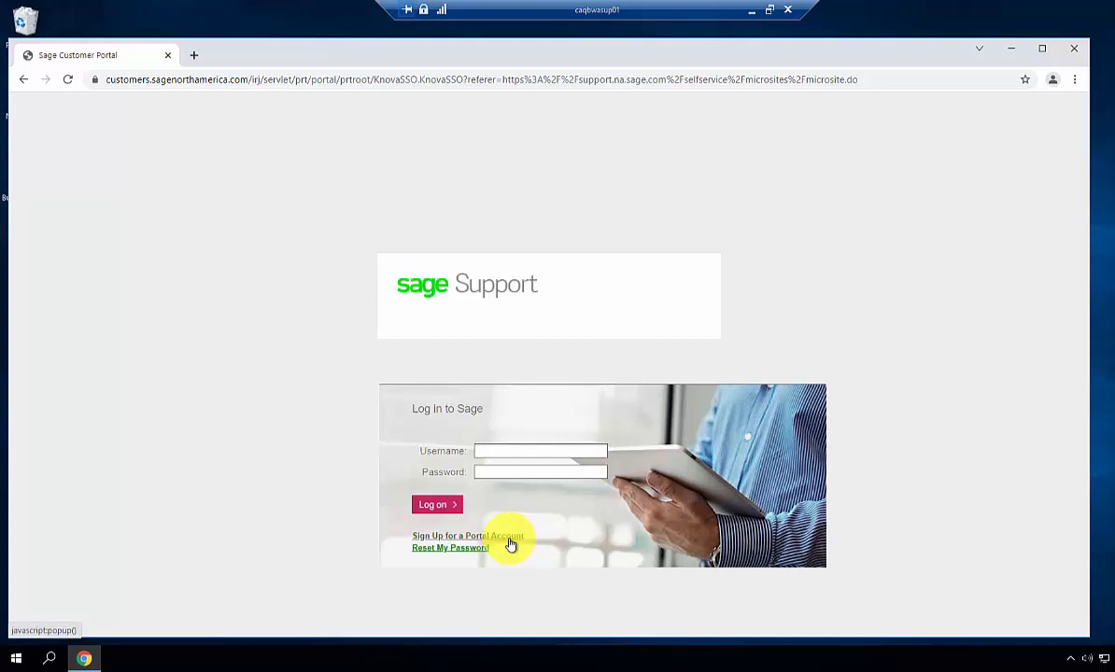
pyautogui.click(452, 536)
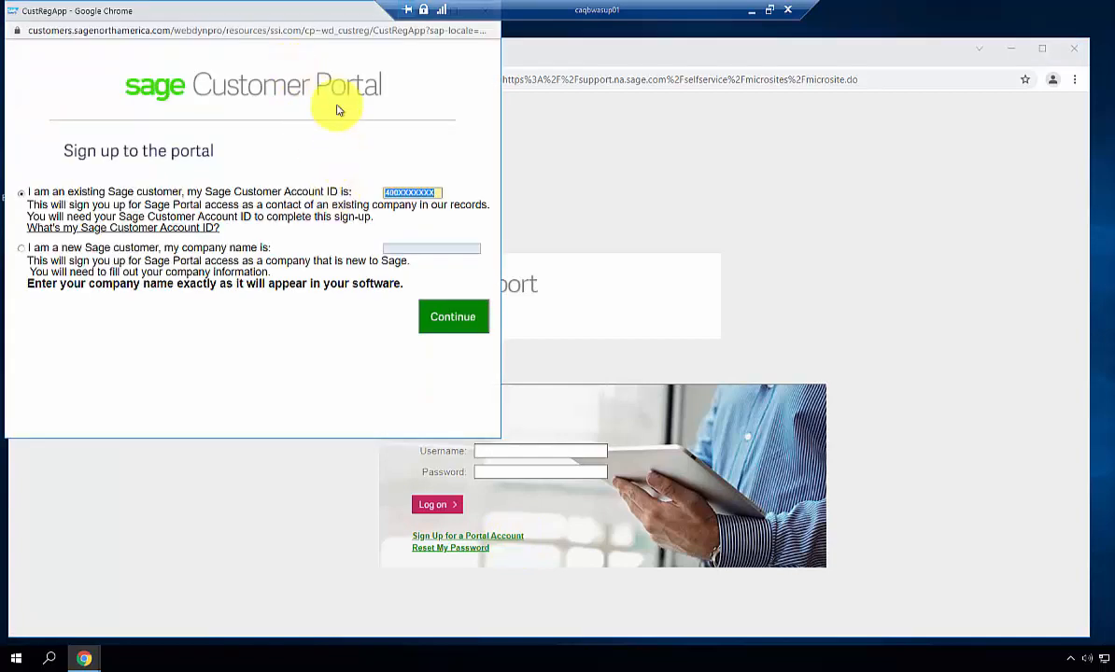
pyautogui.moveTo(339, 17); pyautogui.dragTo(326, 49)
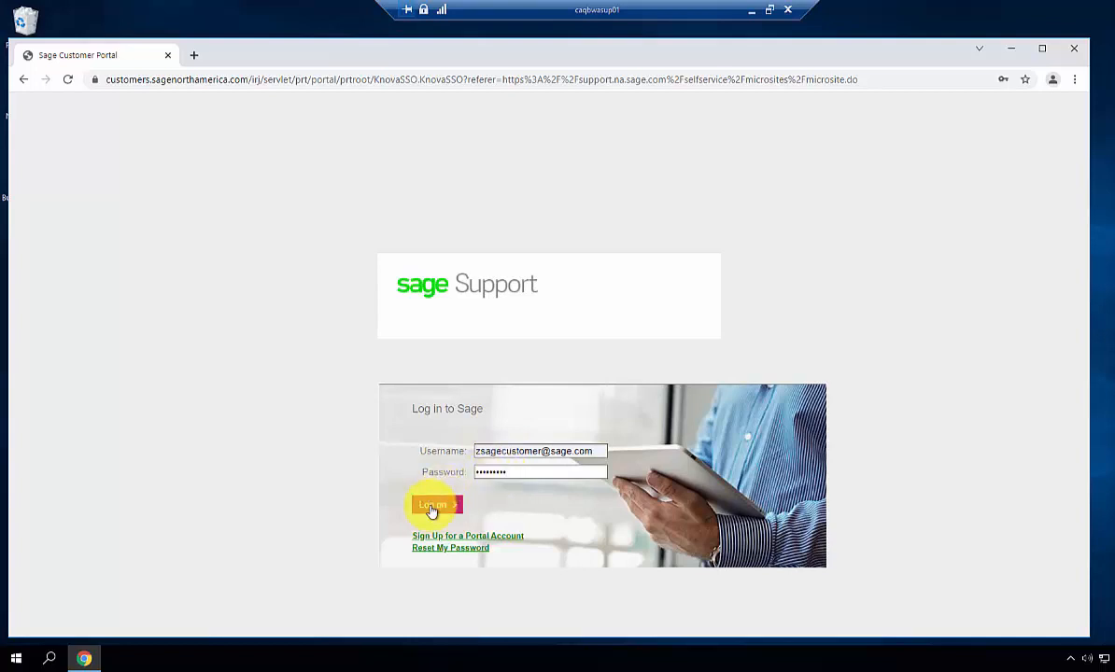
# Log on, open Sage BusinessWorks downloads, and view the 2020 SP7 download article
pyautogui.click(428, 504)
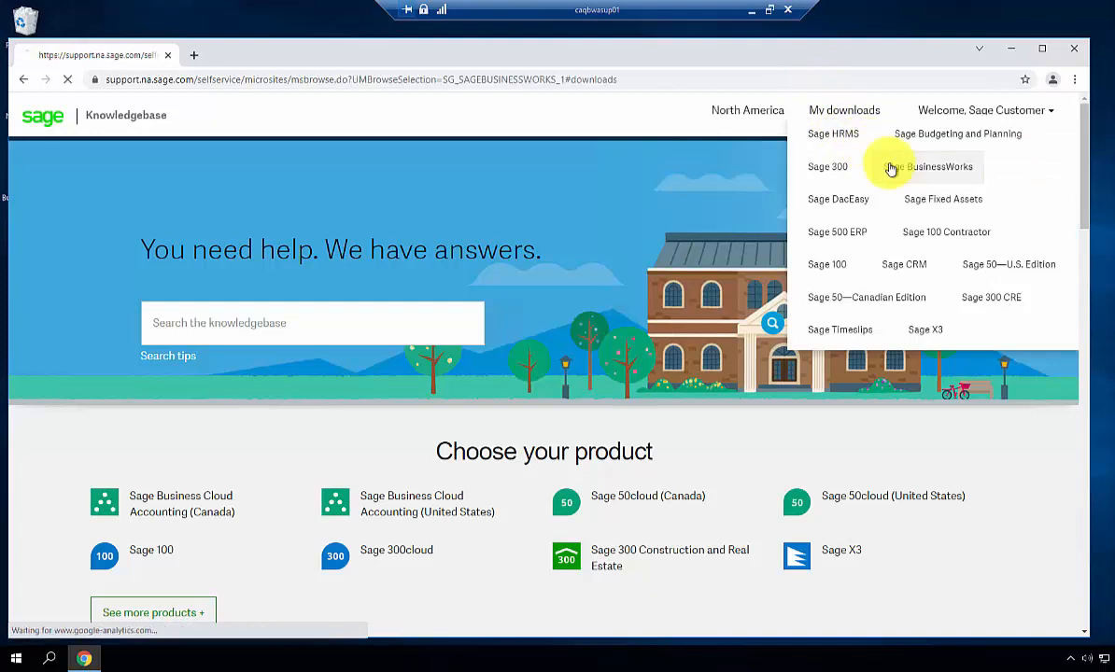
pyautogui.click(936, 166)
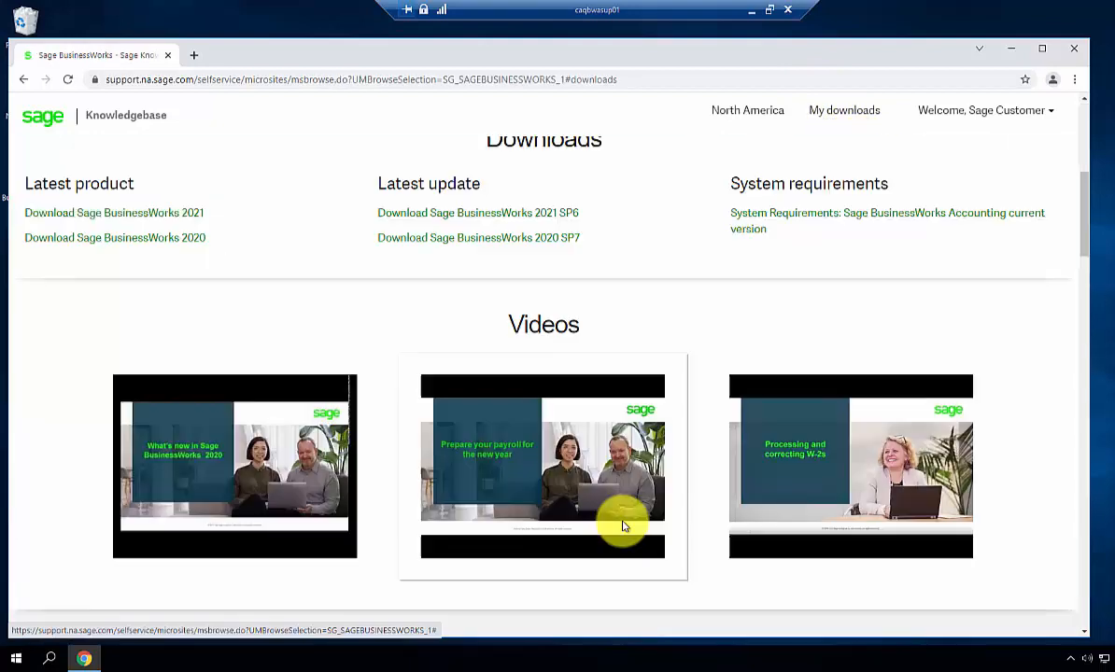
pyautogui.moveTo(450, 253)
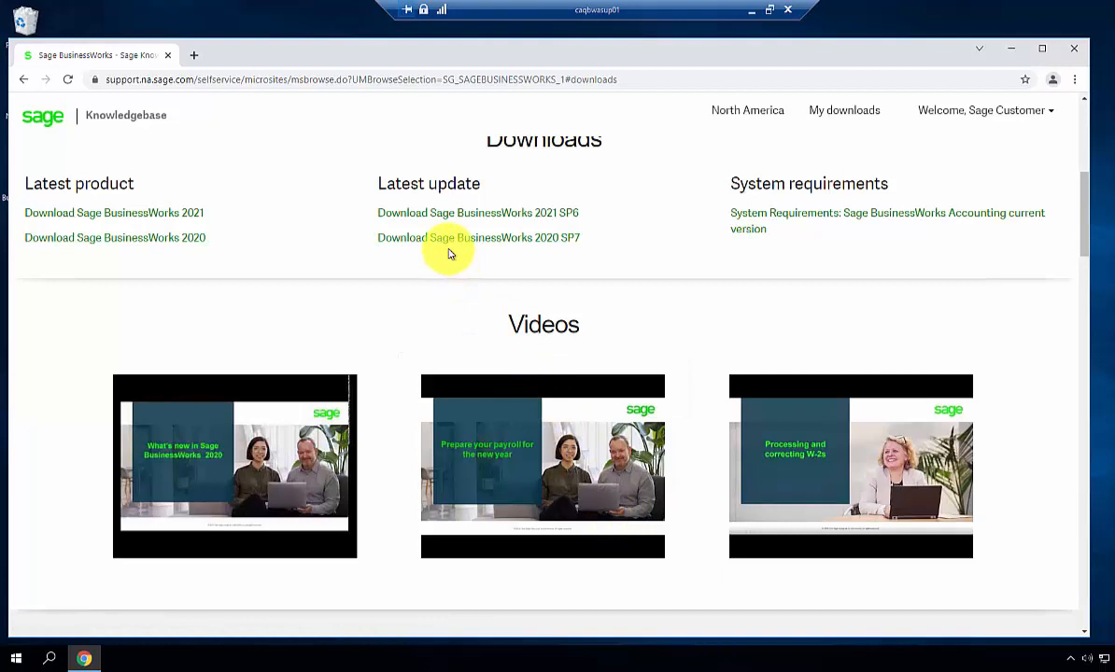
pyautogui.click(478, 238)
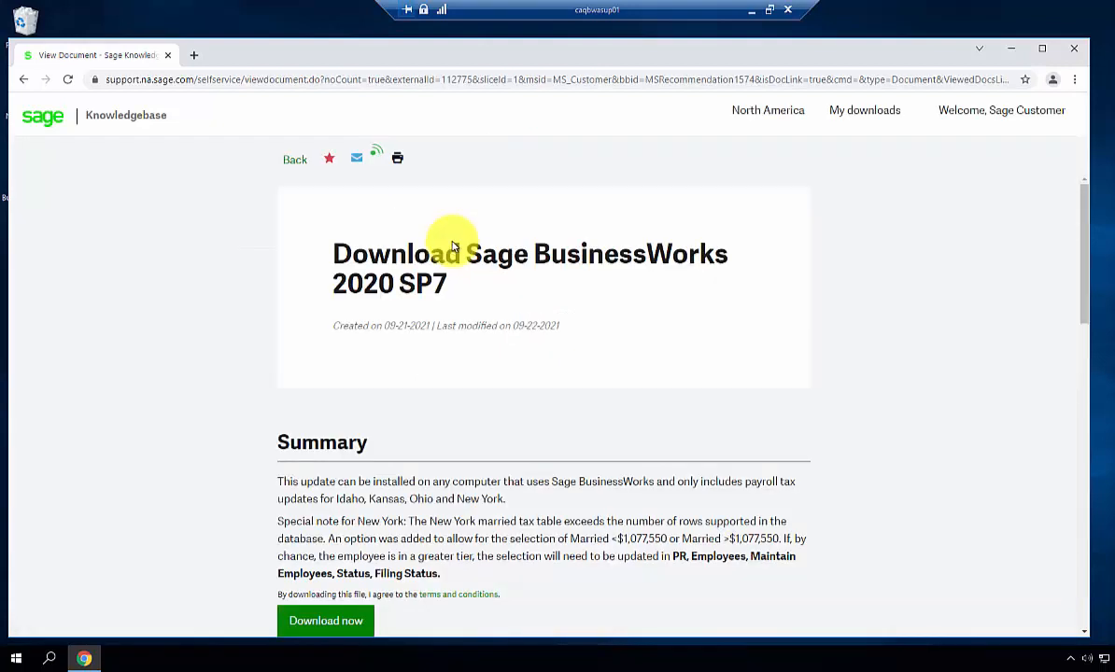
pyautogui.scroll(-3)
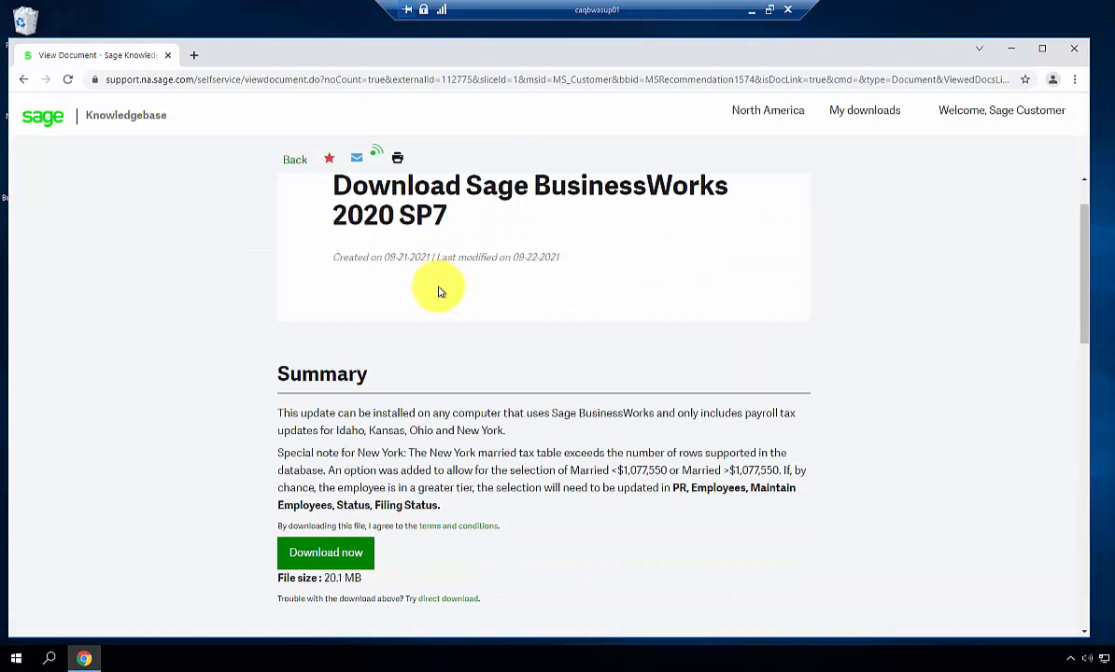
pyautogui.moveTo(325, 552)
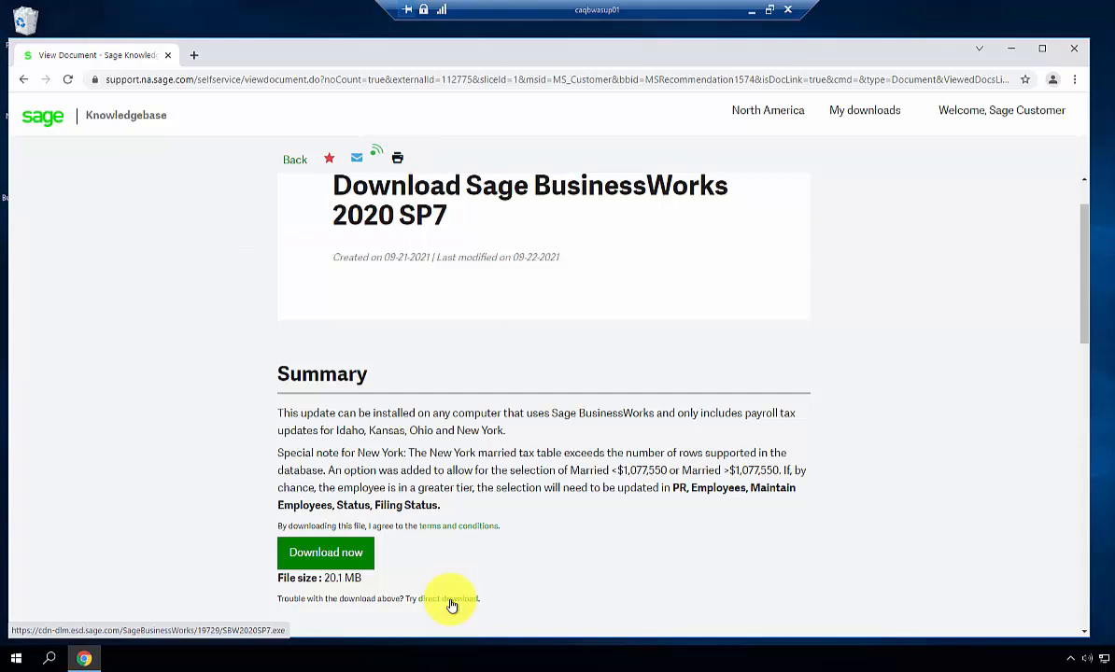
pyautogui.moveTo(381, 577)
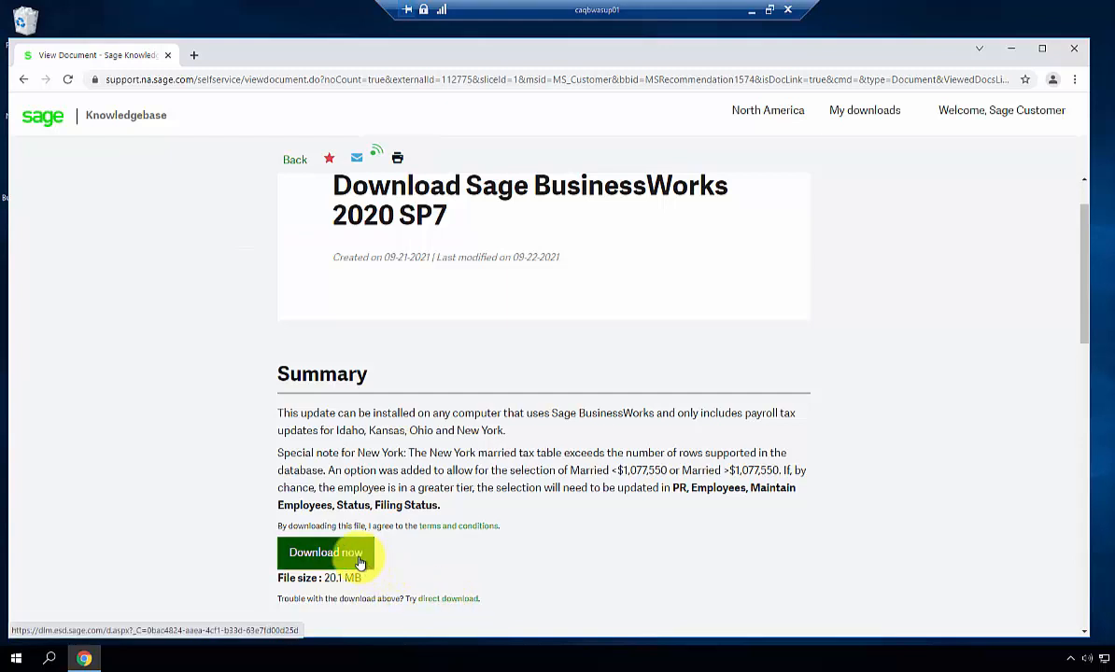
# Download the SP7 update, allowing both security warnings and saving to the Downloads folder
pyautogui.click(326, 552)
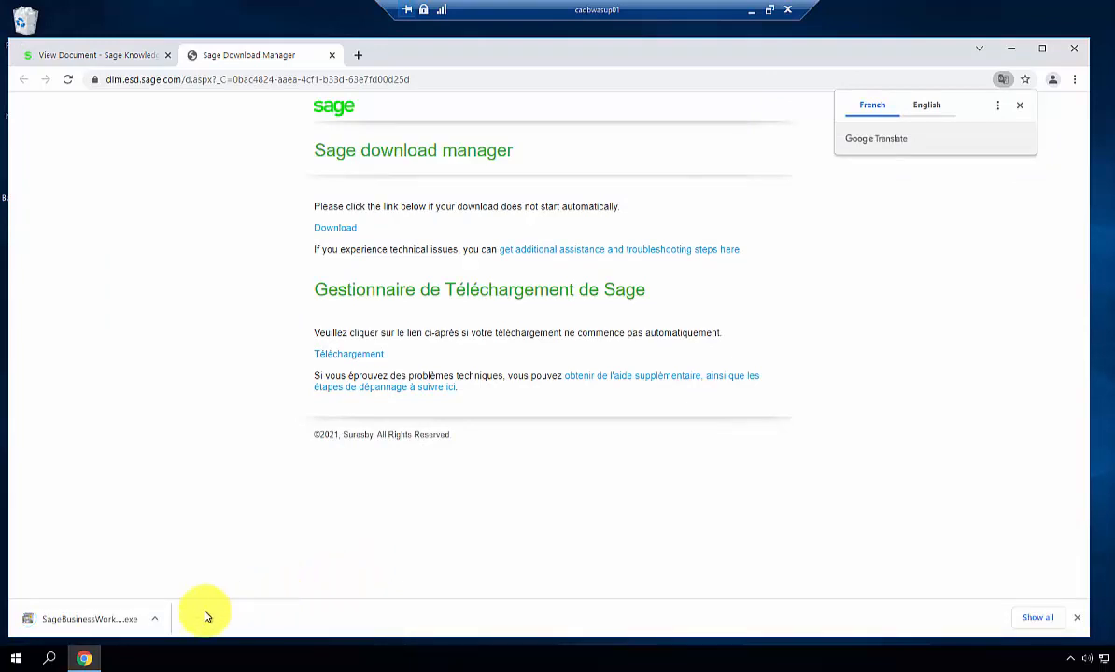
pyautogui.moveTo(134, 623)
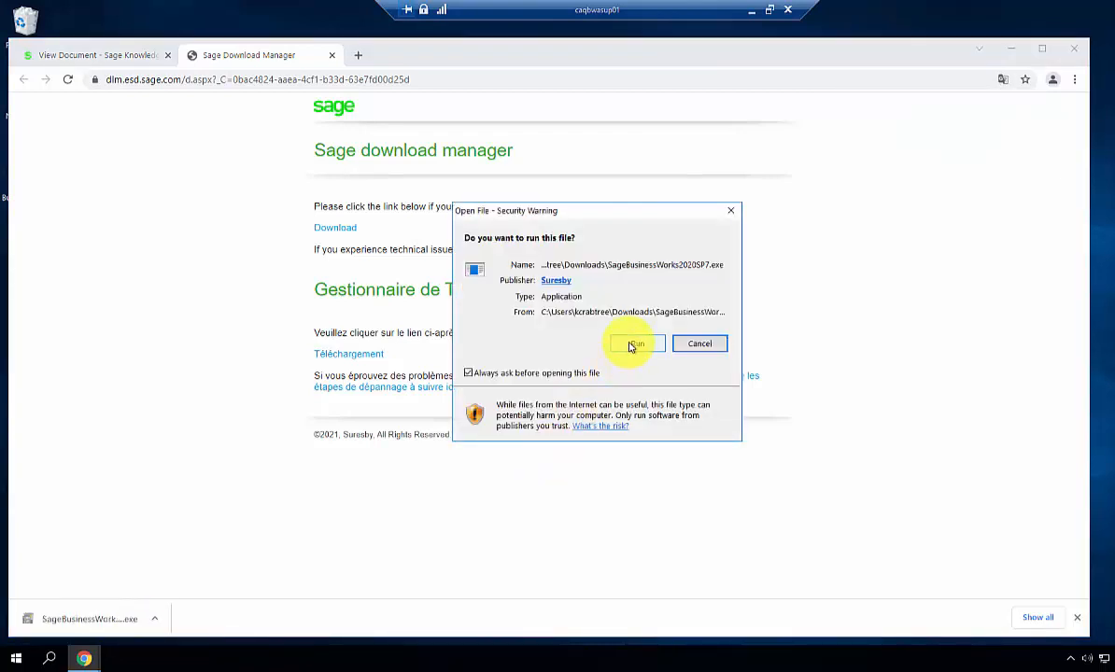
pyautogui.click(635, 344)
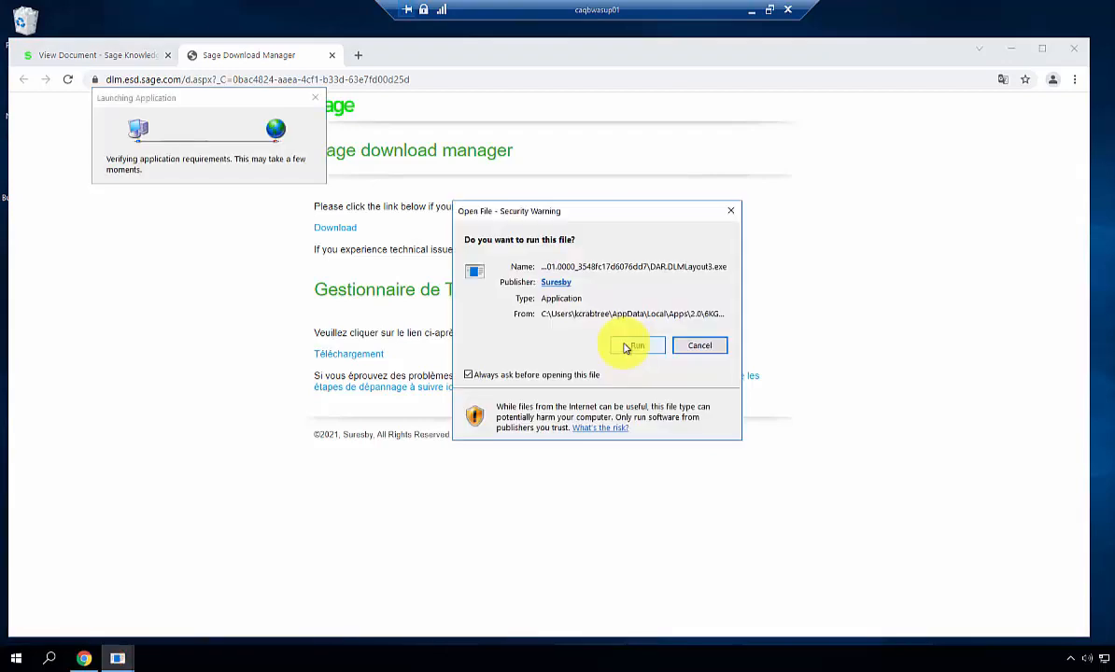
pyautogui.click(635, 345)
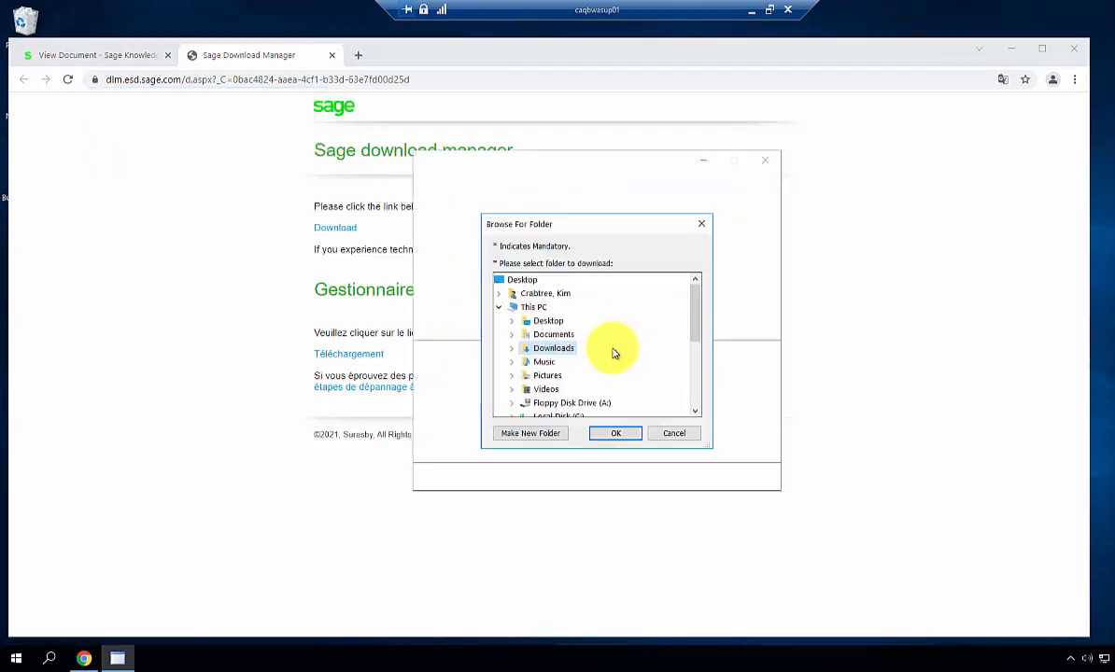
pyautogui.moveTo(605, 356)
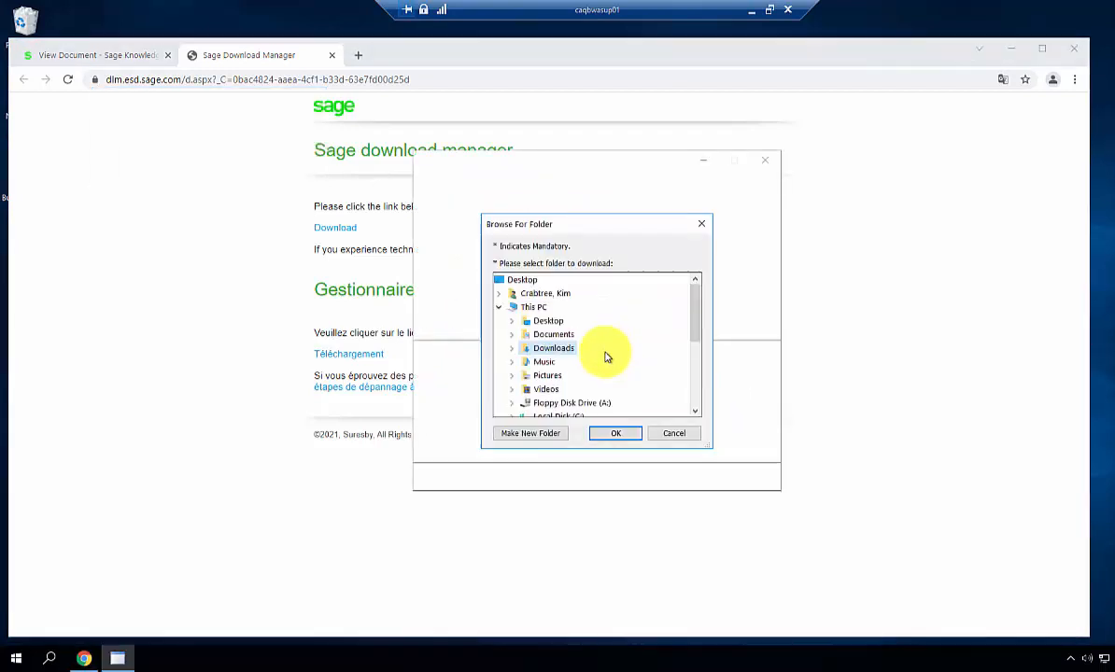
pyautogui.click(551, 348)
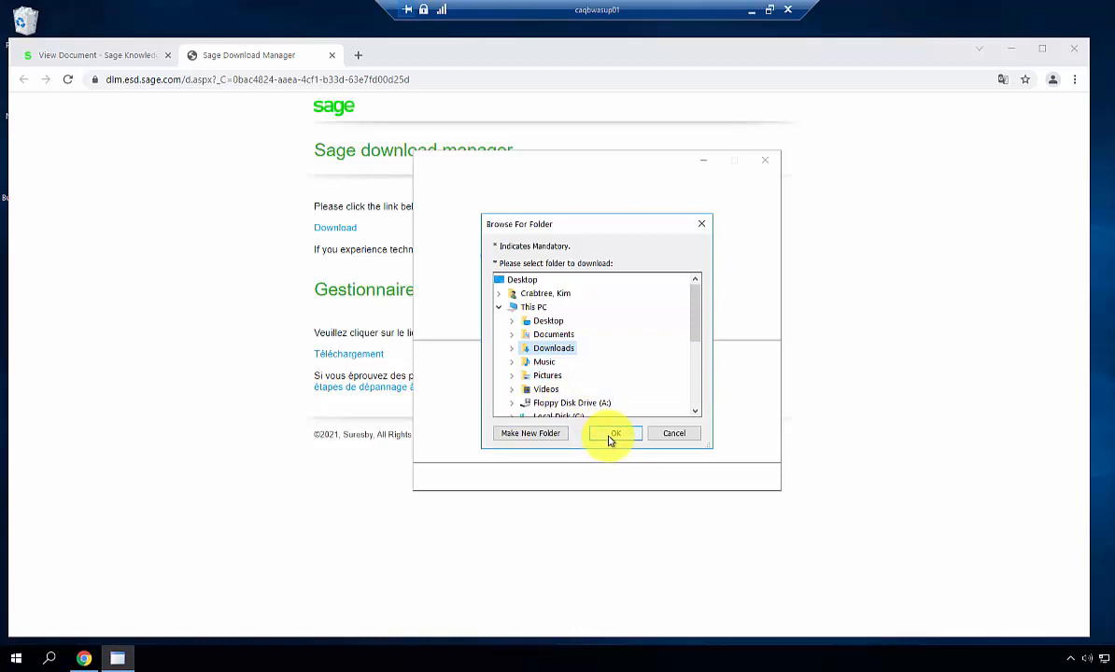
pyautogui.click(613, 433)
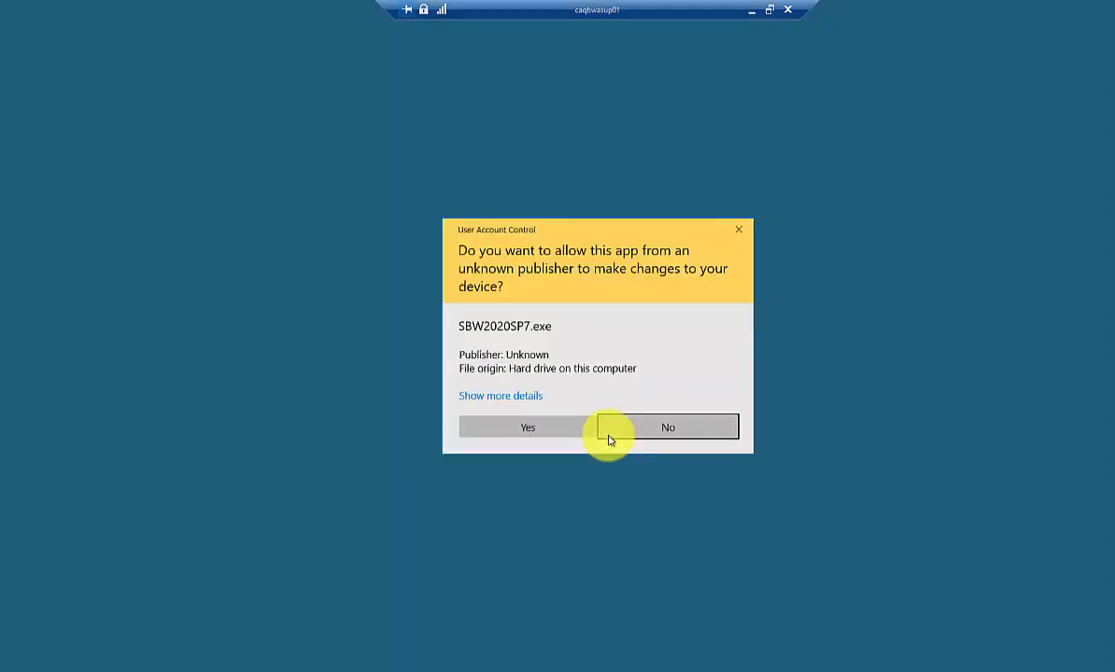
pyautogui.moveTo(575, 436)
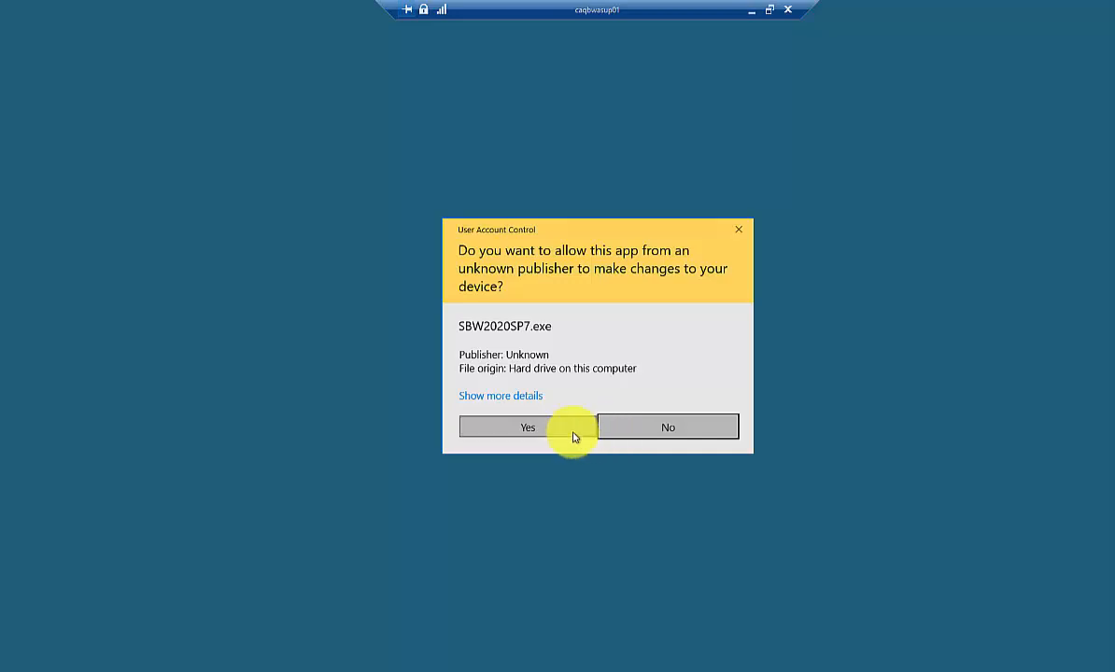
# Allow the installer, accept the license terms, and confirm registration and server settings to install
pyautogui.click(526, 427)
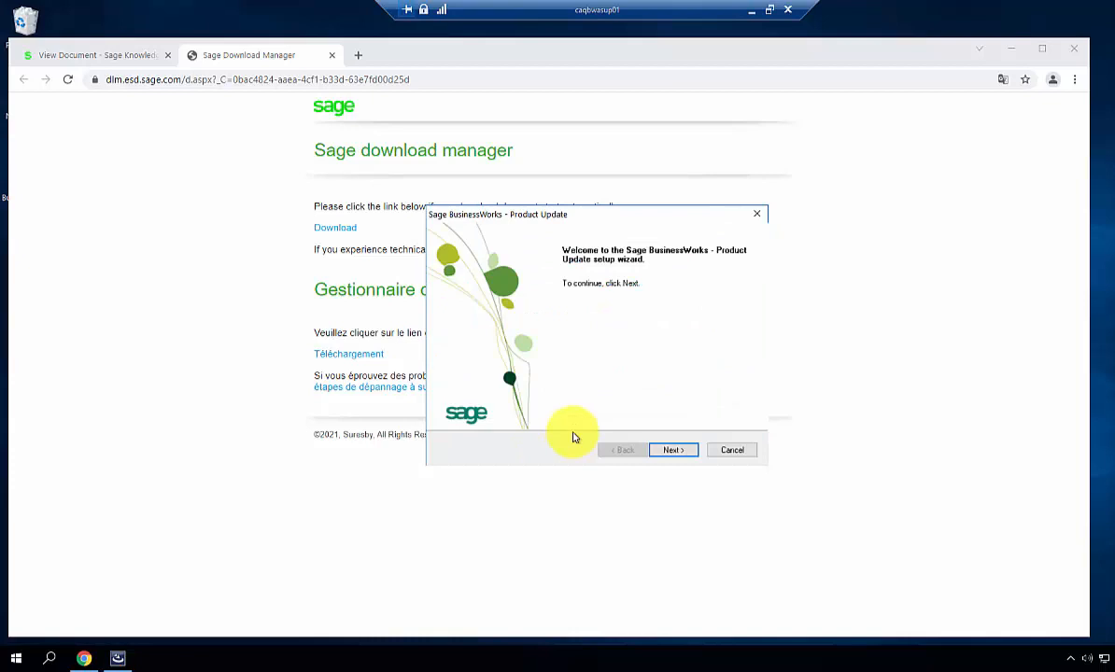
pyautogui.click(672, 450)
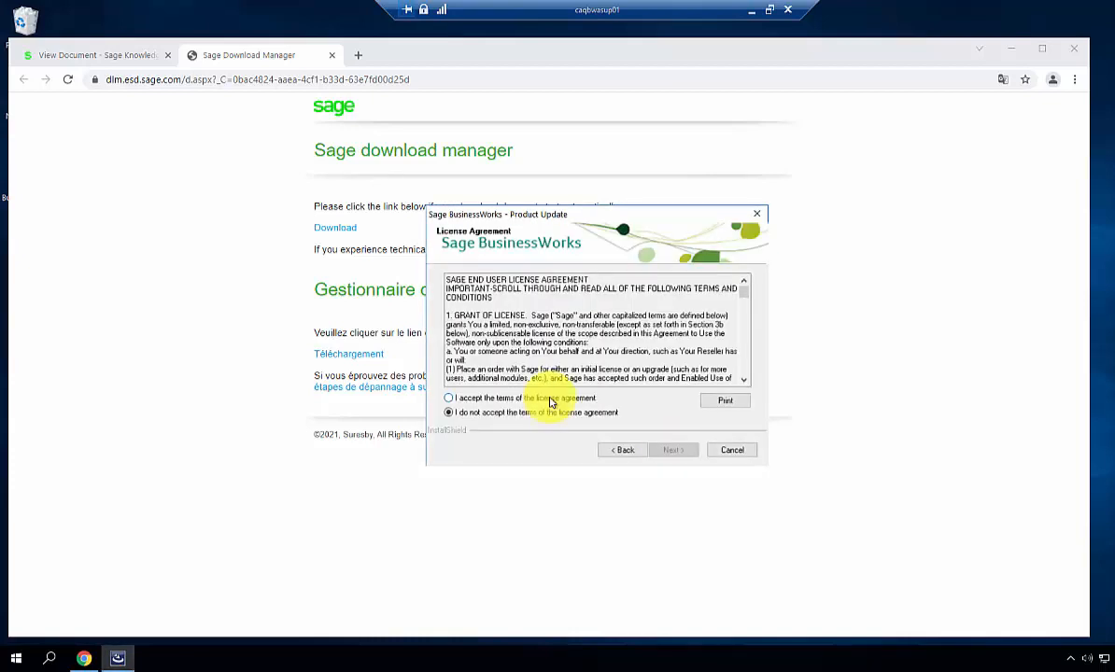
pyautogui.click(672, 449)
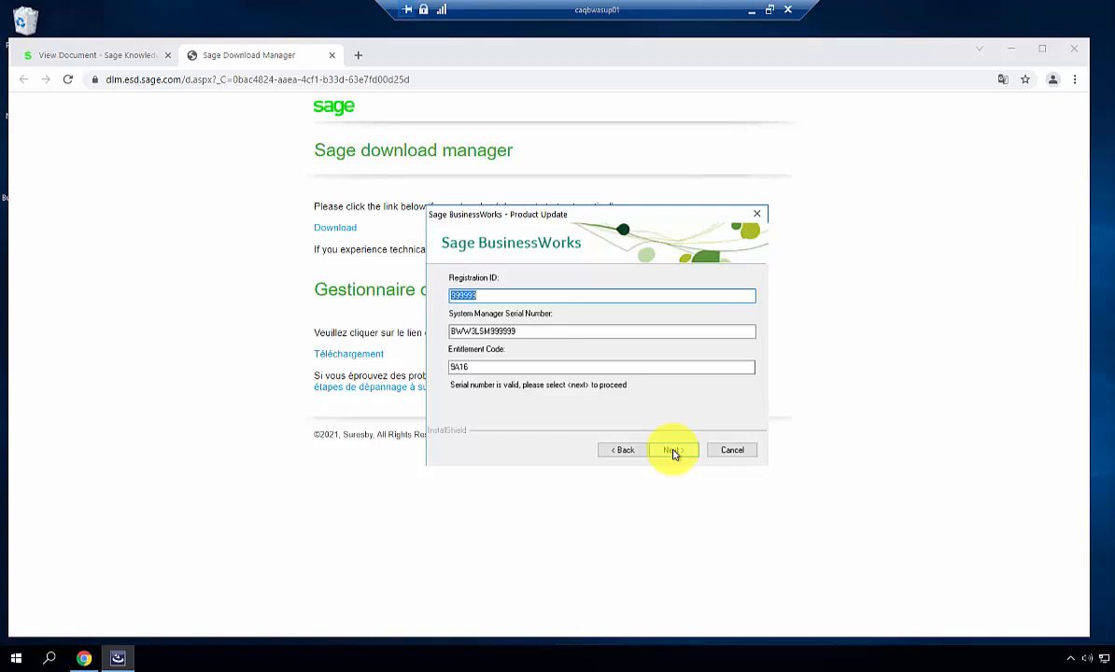
pyautogui.click(672, 450)
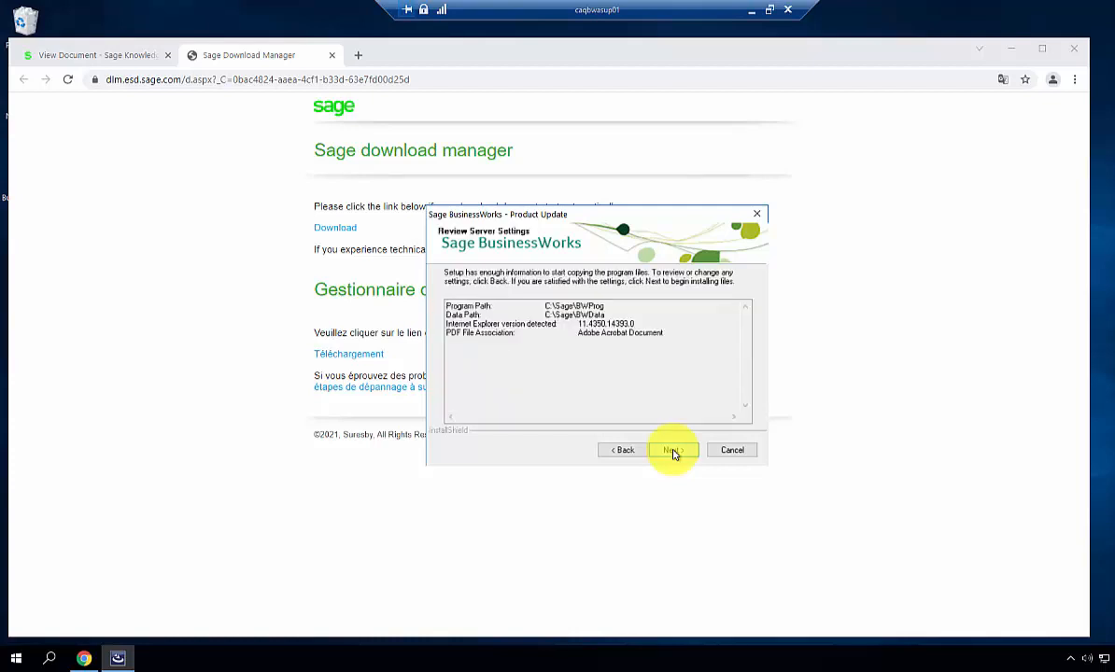
pyautogui.click(671, 449)
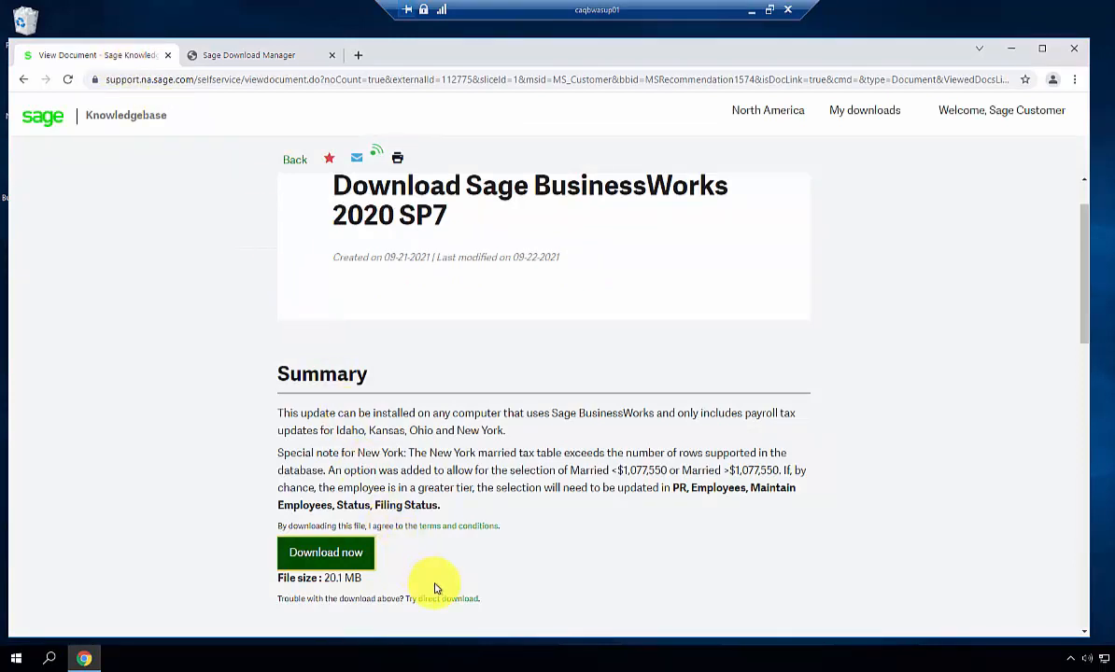
# Download the SBW2020SP7 installer via the direct link and pick the Downloads folder
pyautogui.click(326, 552)
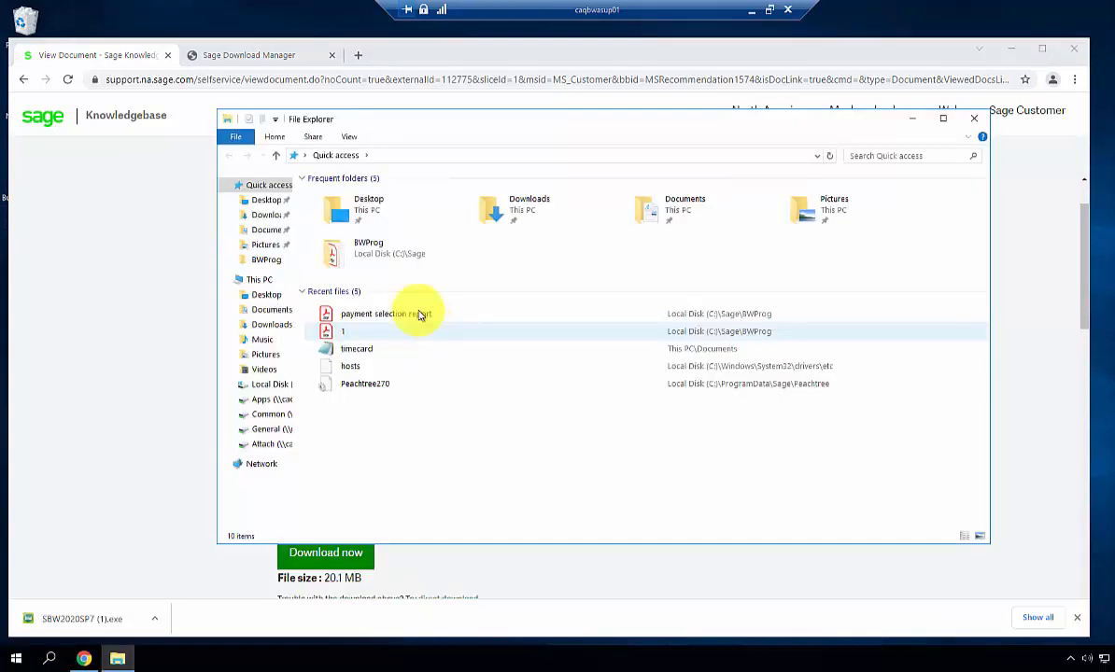
pyautogui.click(365, 384)
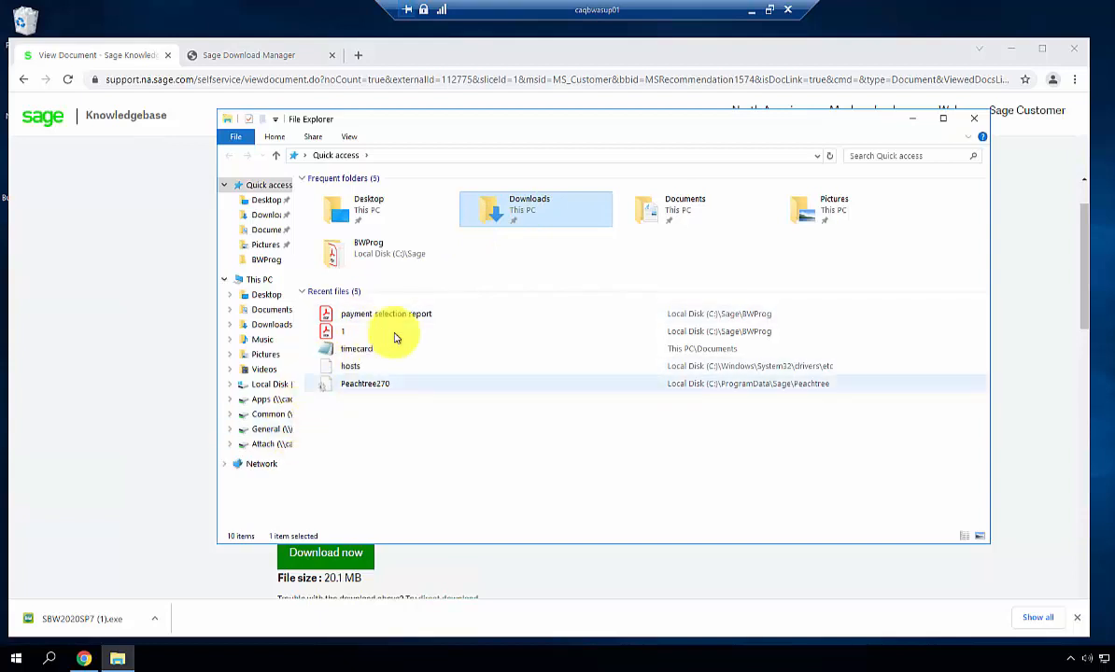